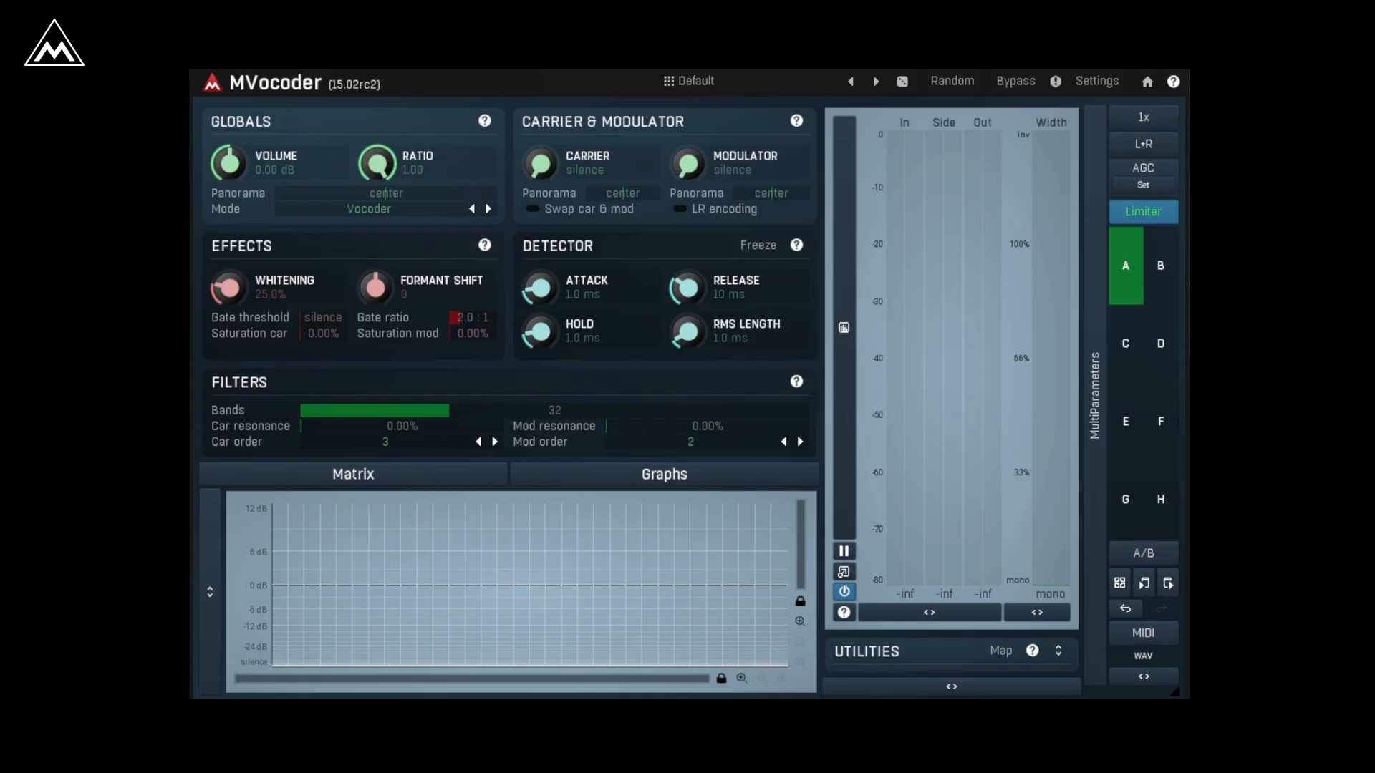
- Set whitening to 54.2% and formant shift to -10.08 while the audio plays
left_click(368, 209)
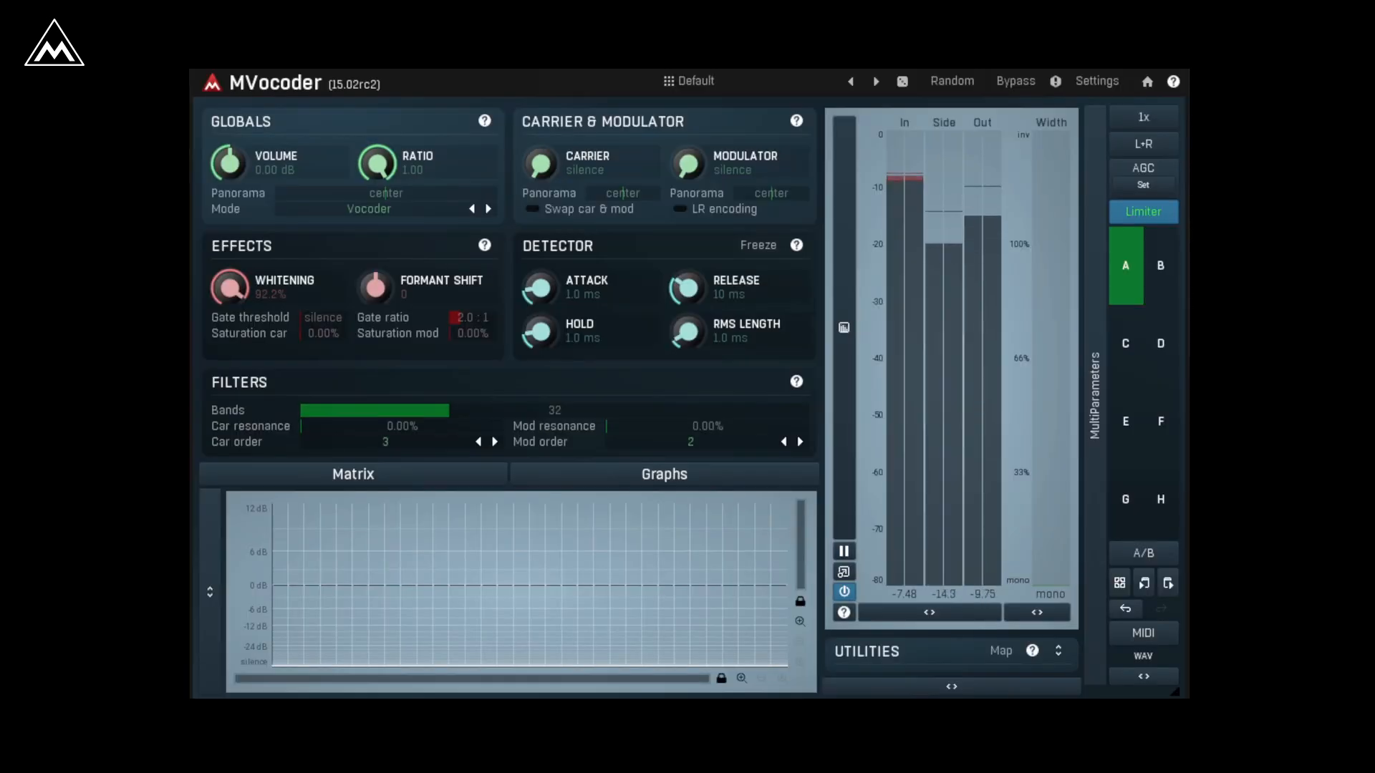
left_click_drag(229, 286, 229, 298)
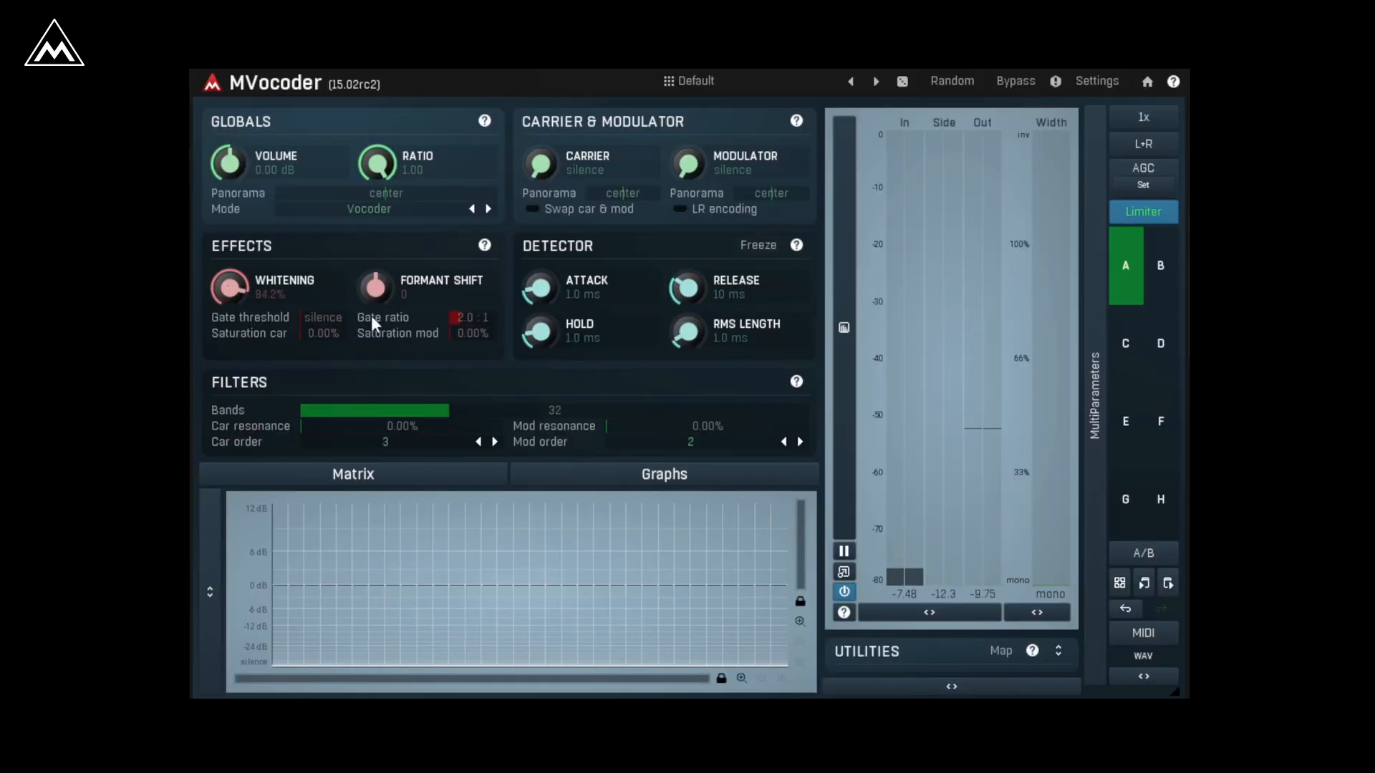
left_click_drag(374, 288, 374, 315)
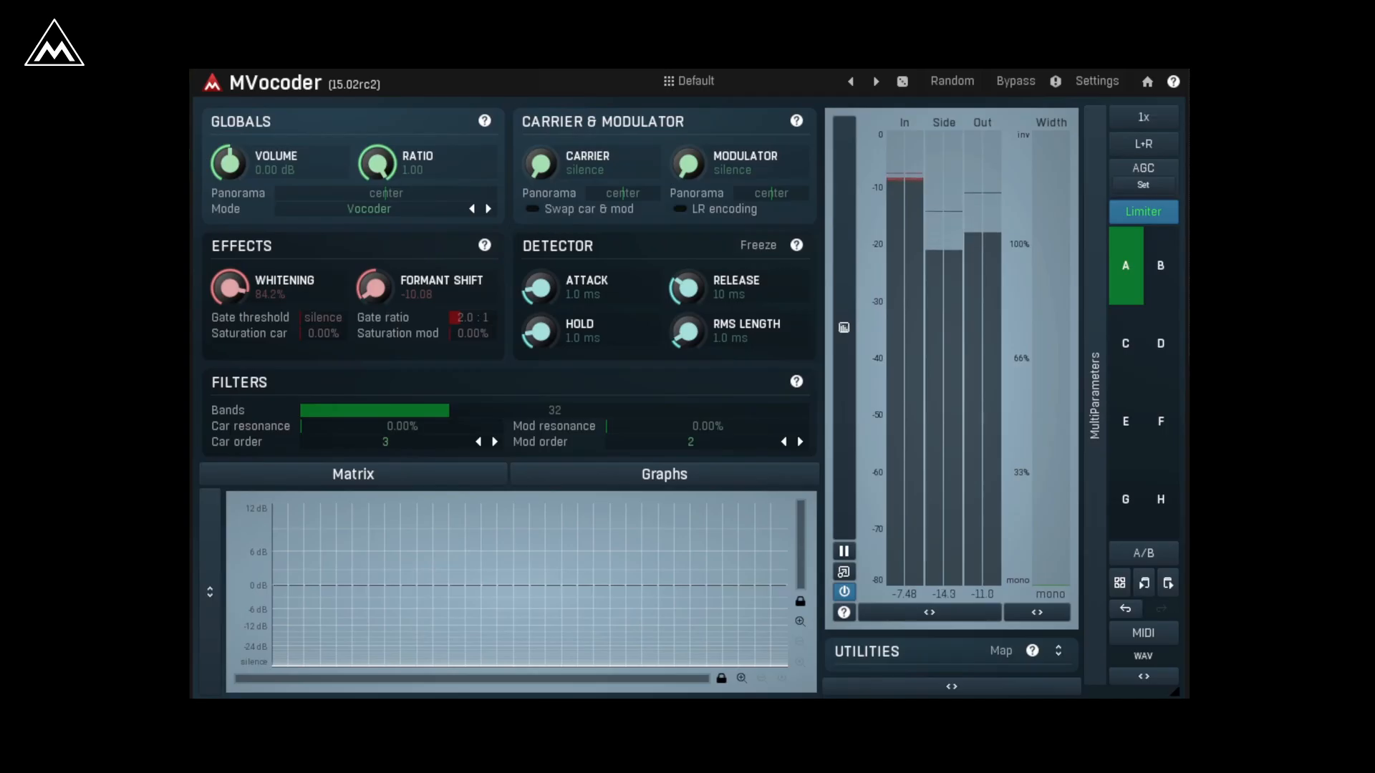